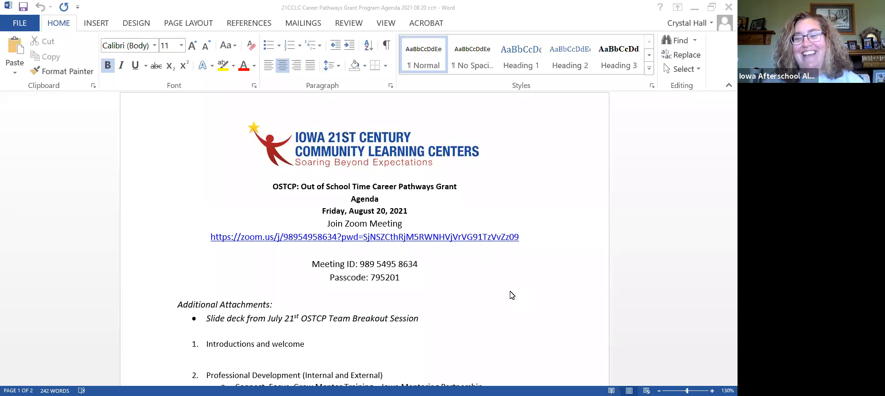
scroll(down, 3)
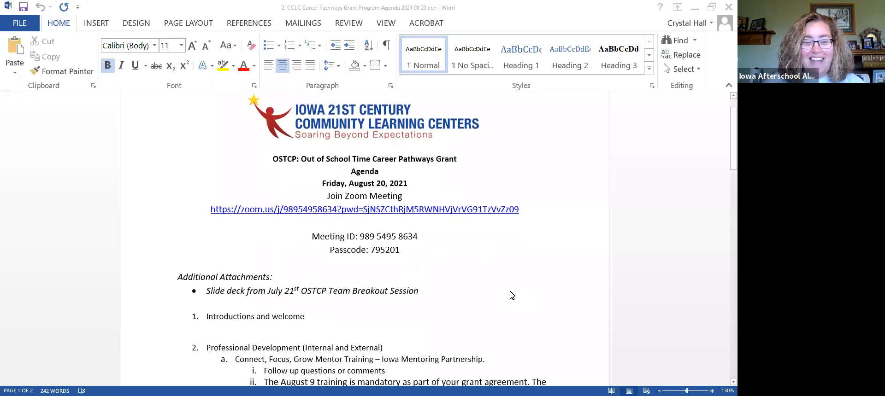
scroll(down, 3)
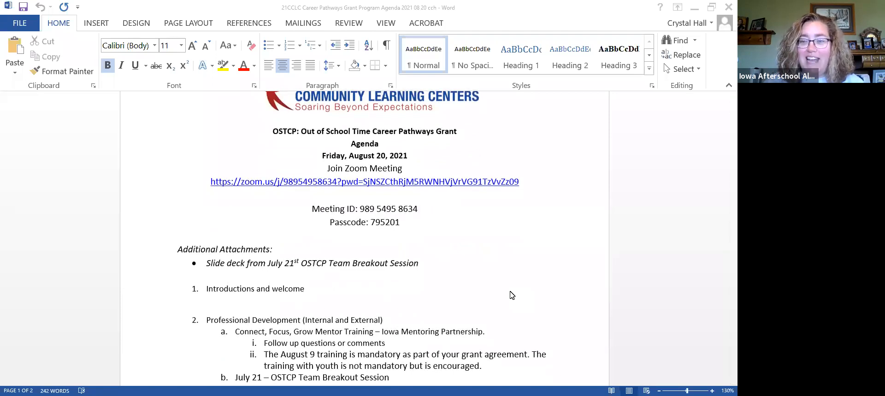
scroll(down, 3)
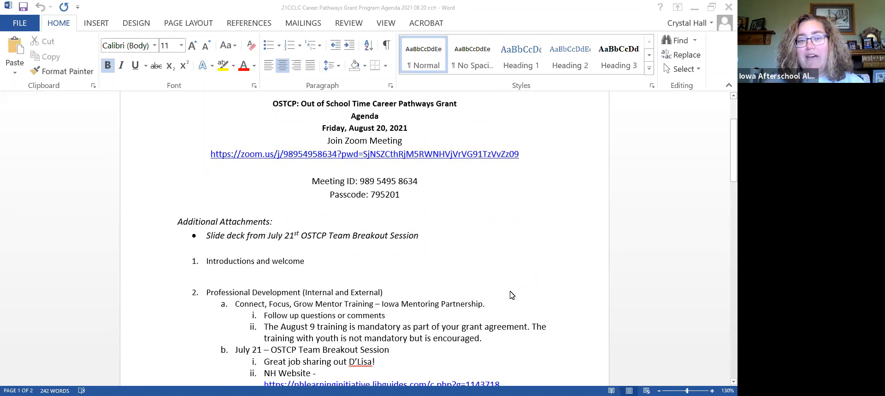
mouse_move(493, 290)
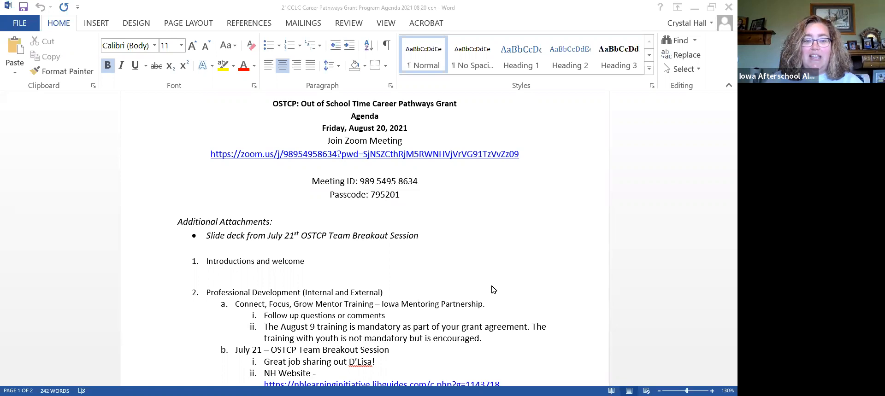
scroll(down, 3)
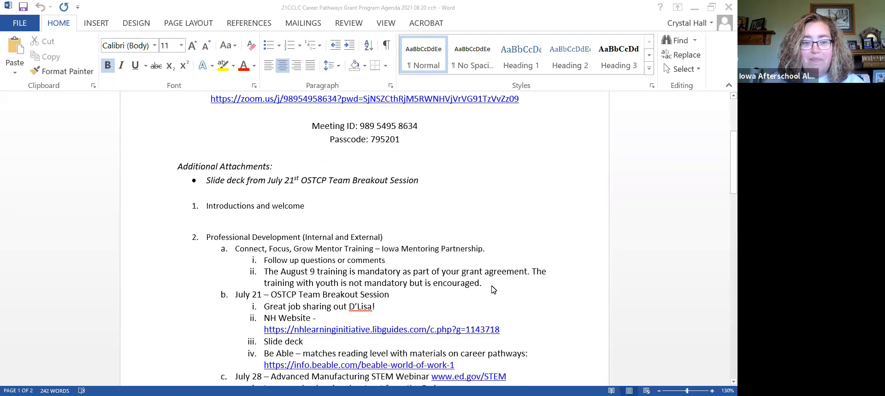
scroll(down, 3)
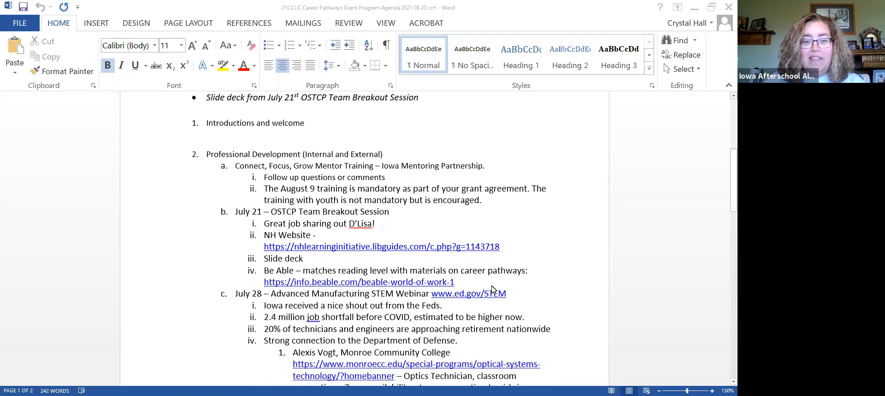
scroll(down, 3)
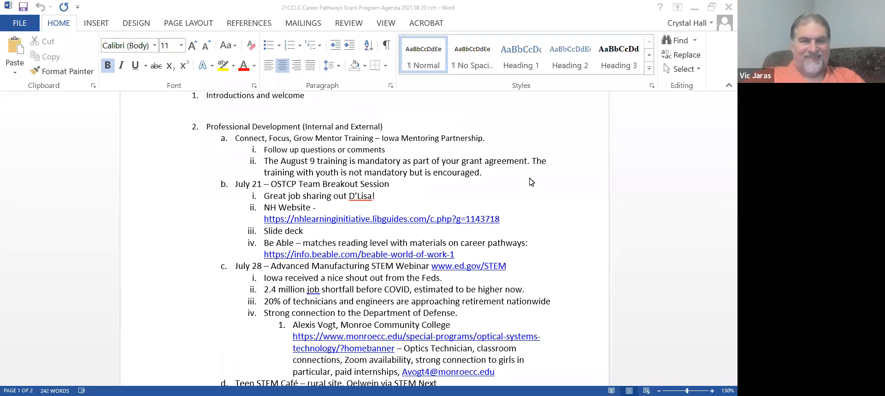
mouse_move(507, 200)
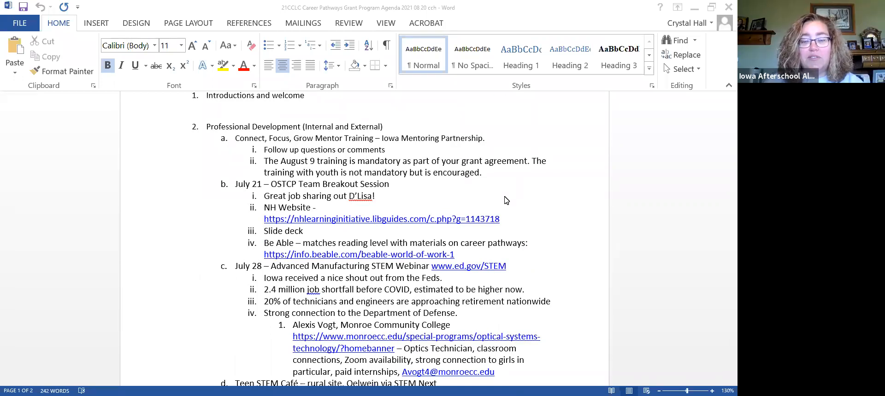
mouse_move(500, 202)
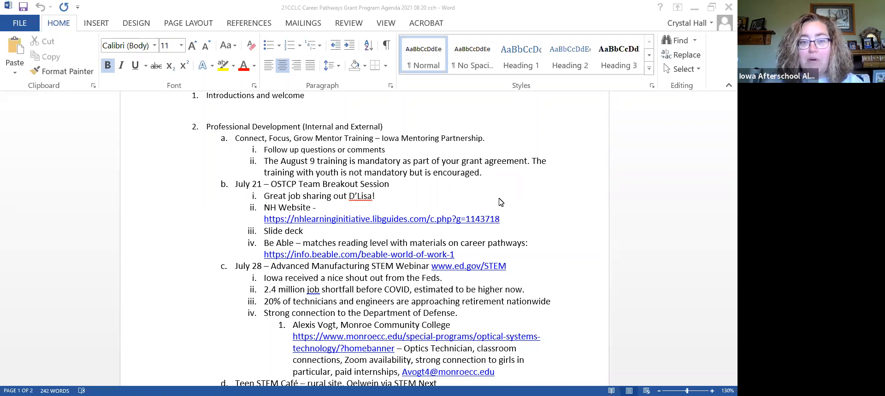
mouse_move(483, 210)
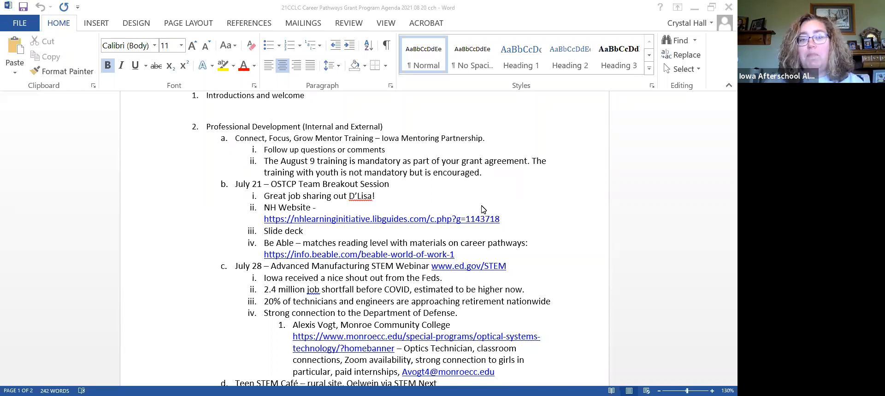
mouse_move(473, 207)
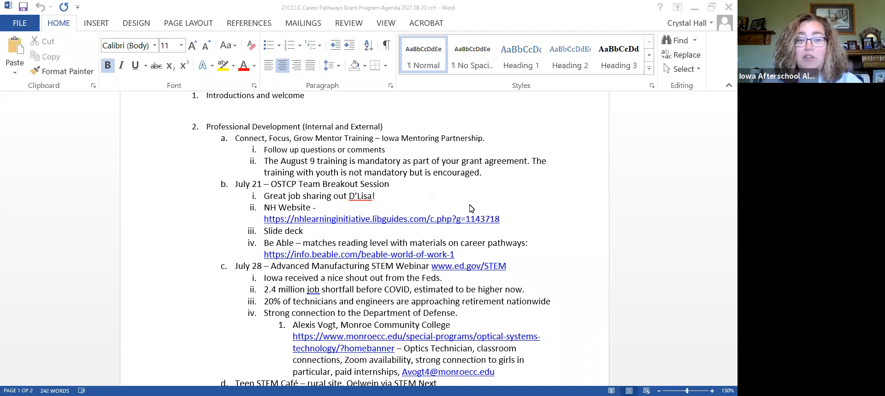
mouse_move(465, 205)
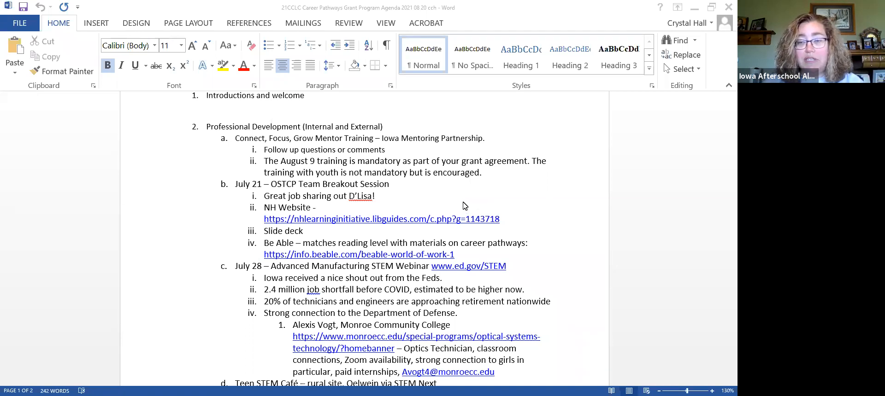
mouse_move(459, 204)
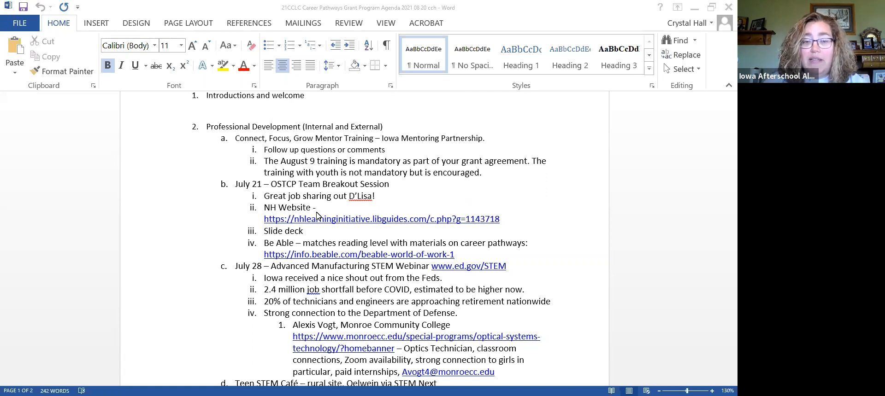
mouse_move(327, 229)
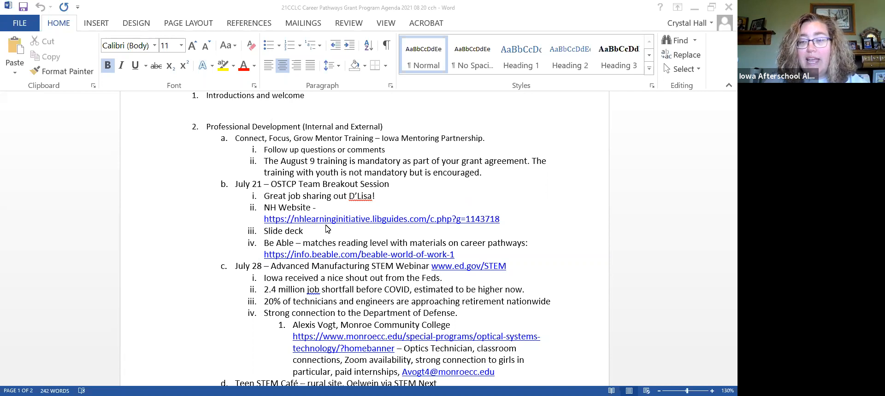
mouse_move(329, 222)
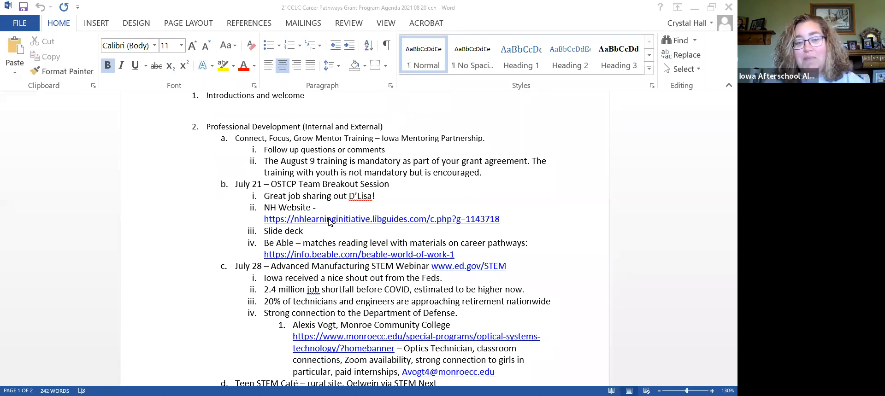
mouse_move(333, 226)
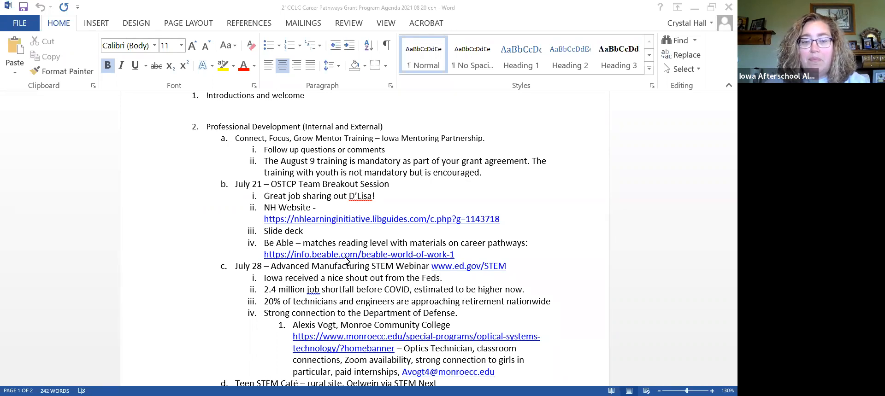
scroll(down, 3)
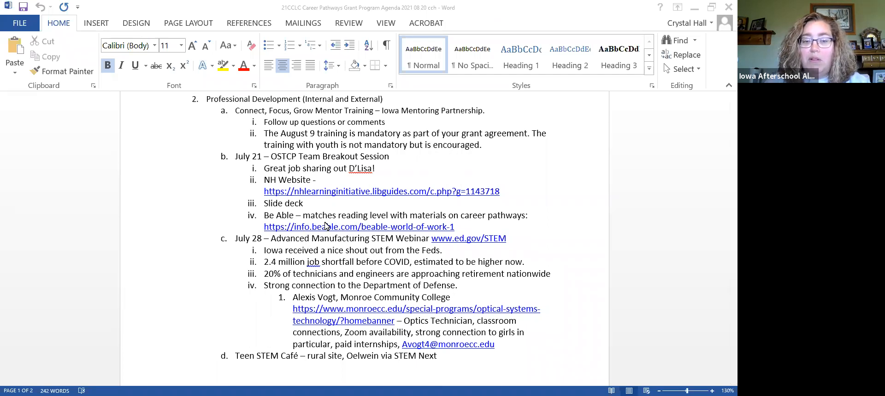
mouse_move(338, 241)
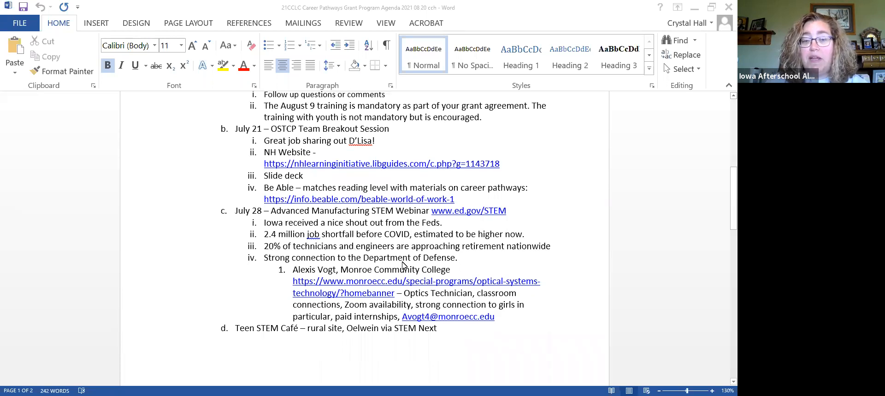
mouse_move(528, 275)
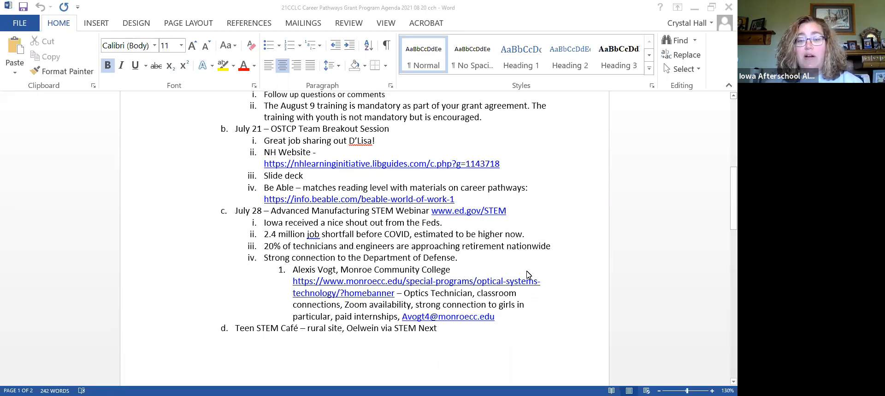
mouse_move(512, 268)
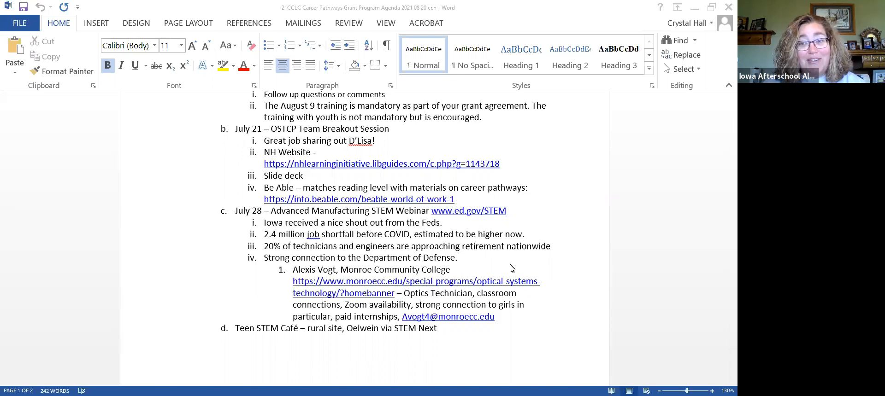
mouse_move(506, 261)
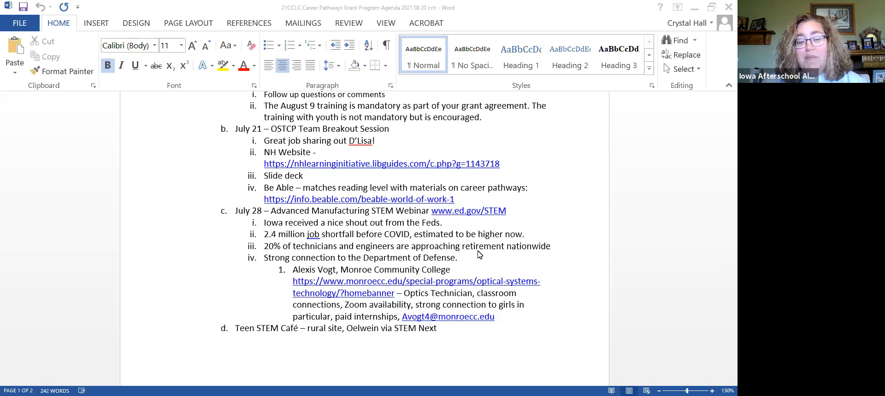
mouse_move(476, 256)
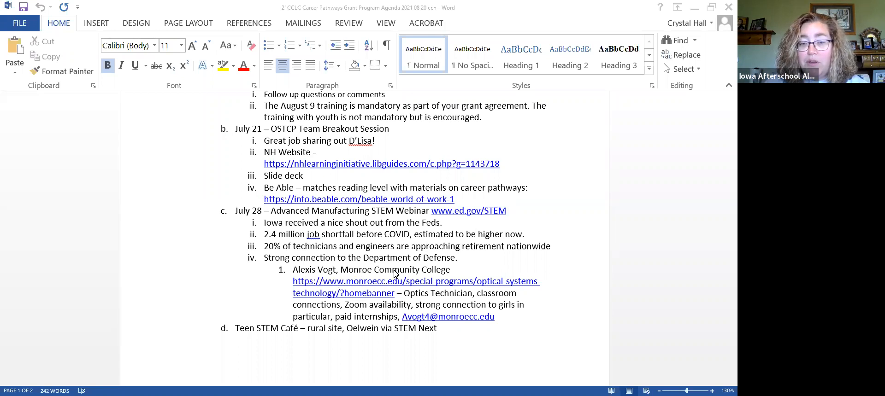
mouse_move(368, 301)
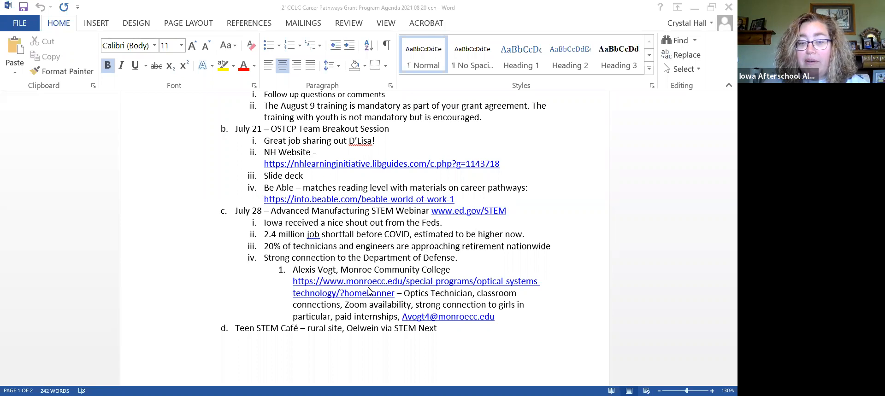
mouse_move(371, 292)
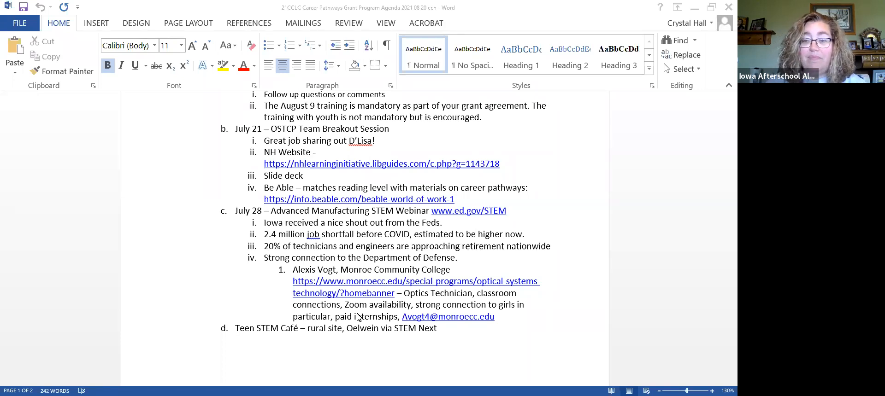
scroll(down, 3)
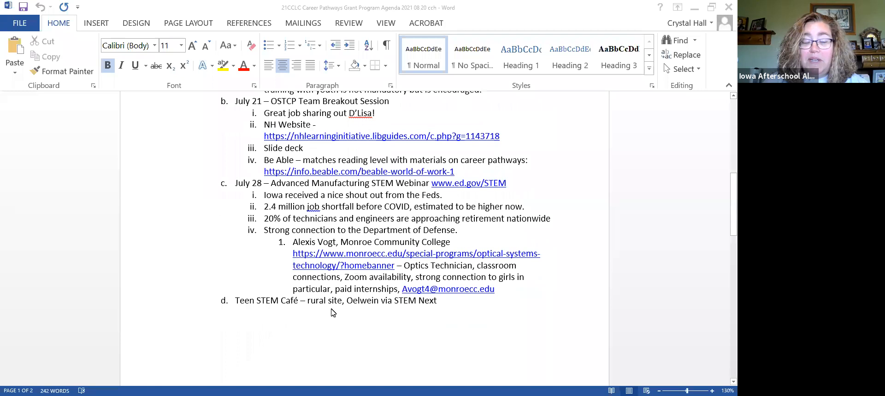
mouse_move(330, 312)
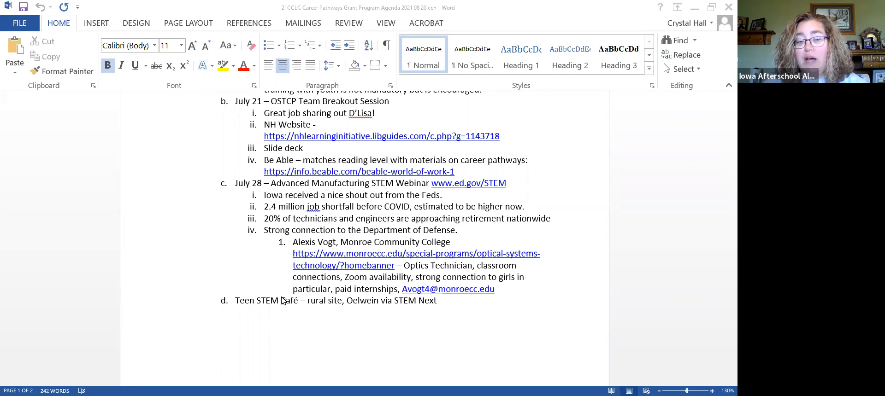
mouse_move(268, 310)
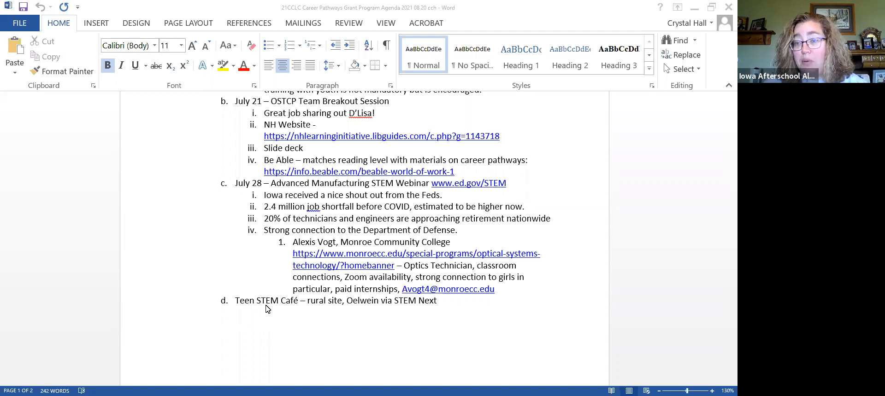
mouse_move(555, 299)
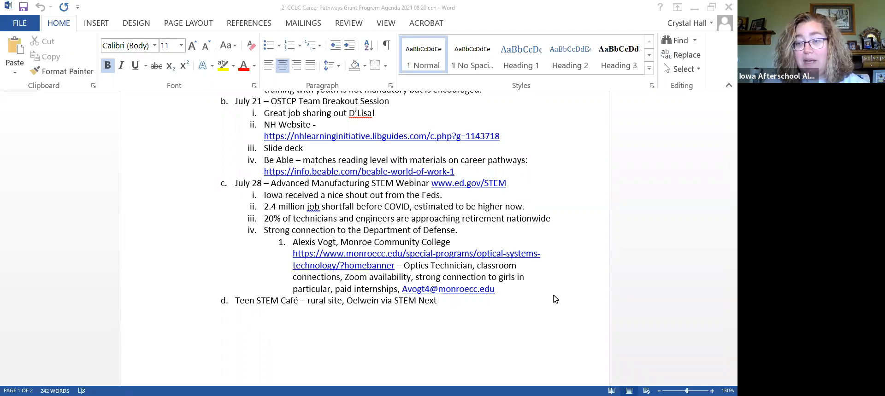
mouse_move(441, 335)
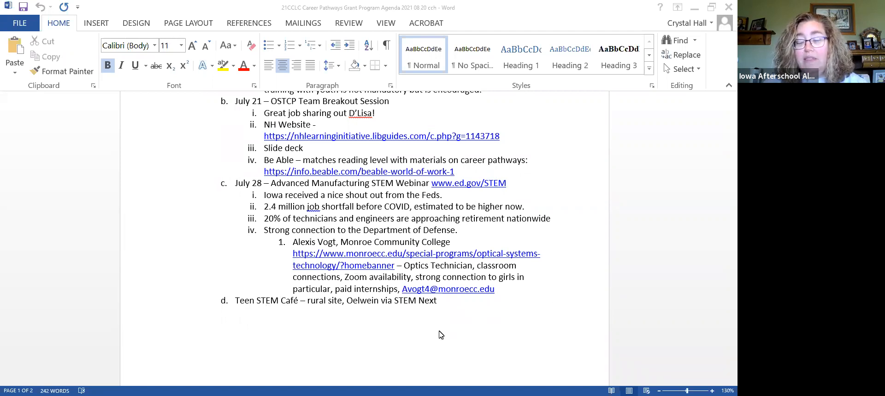
mouse_move(423, 339)
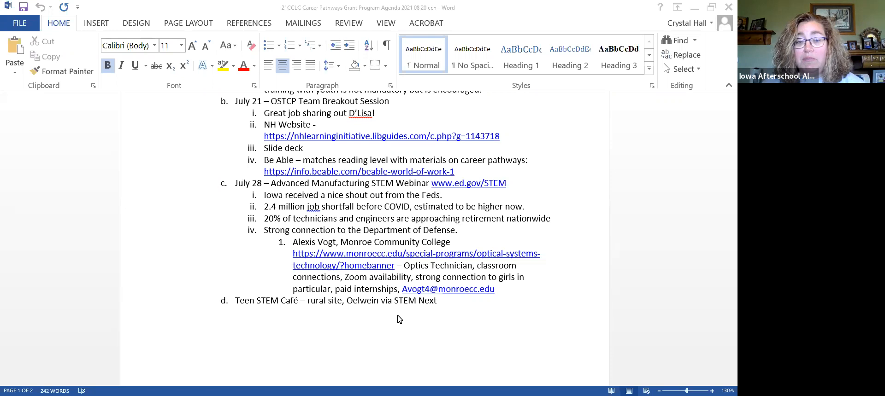
mouse_move(333, 295)
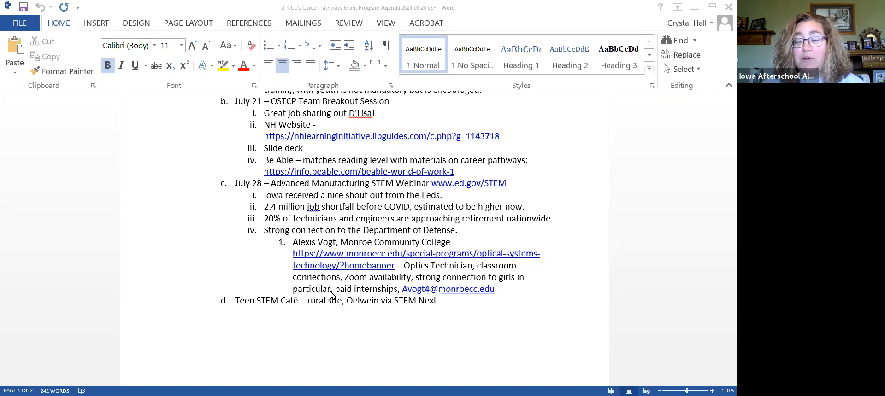
mouse_move(305, 283)
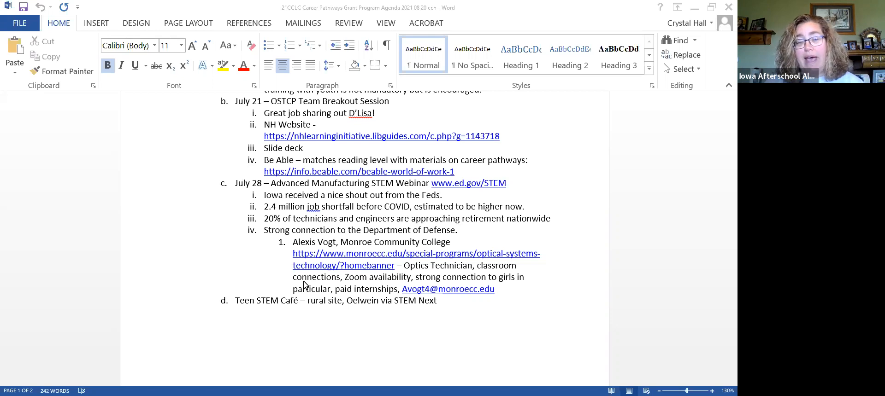
mouse_move(297, 300)
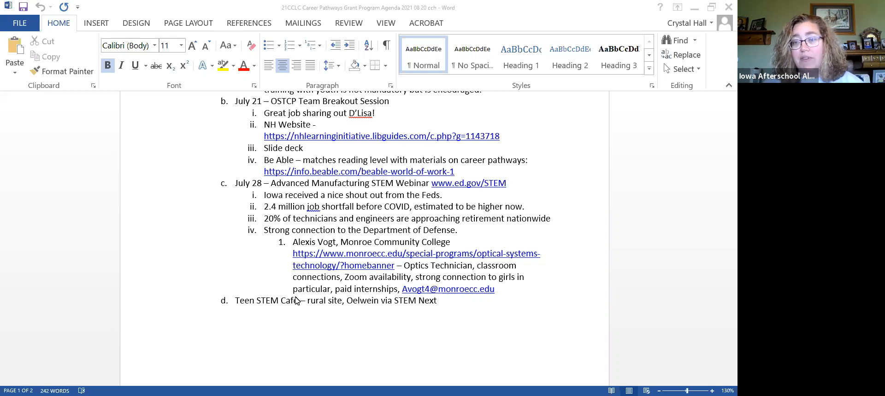
scroll(down, 3)
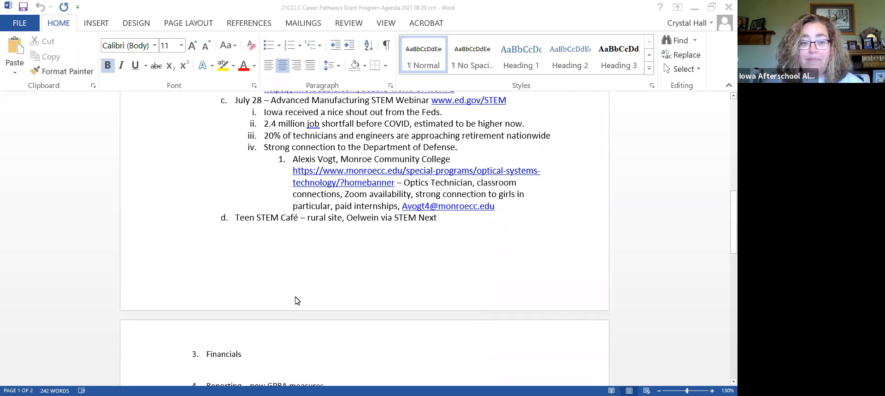
scroll(down, 3)
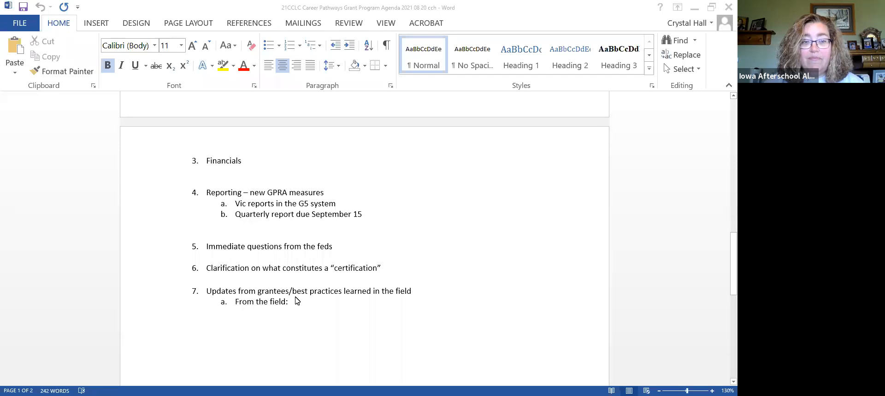
scroll(down, 3)
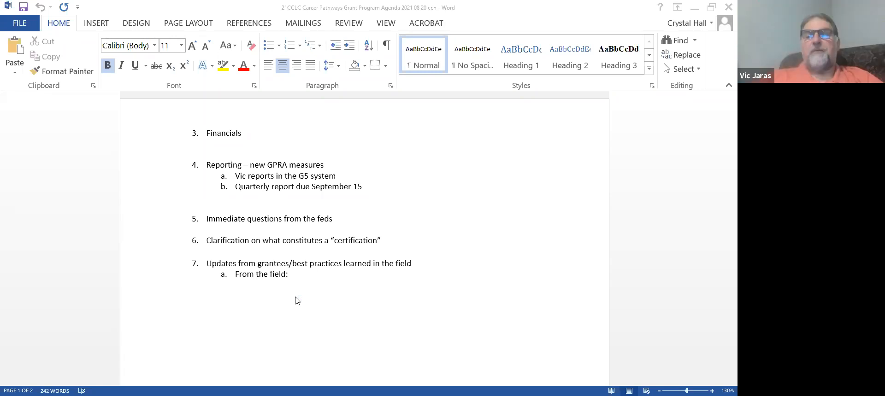
mouse_move(629, 4)
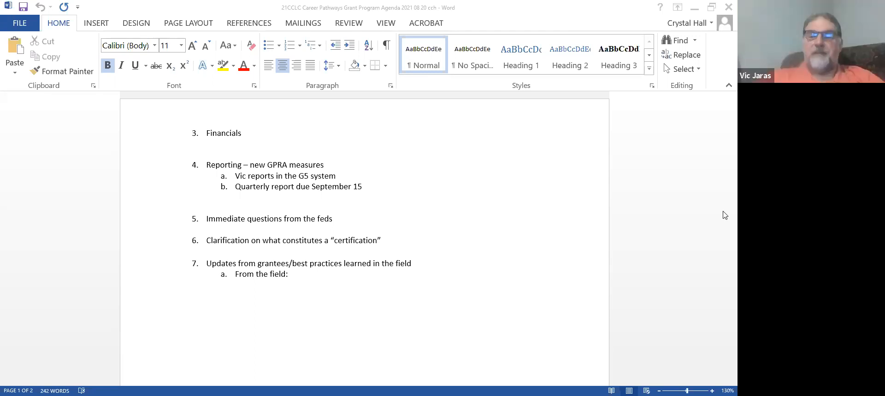
mouse_move(725, 196)
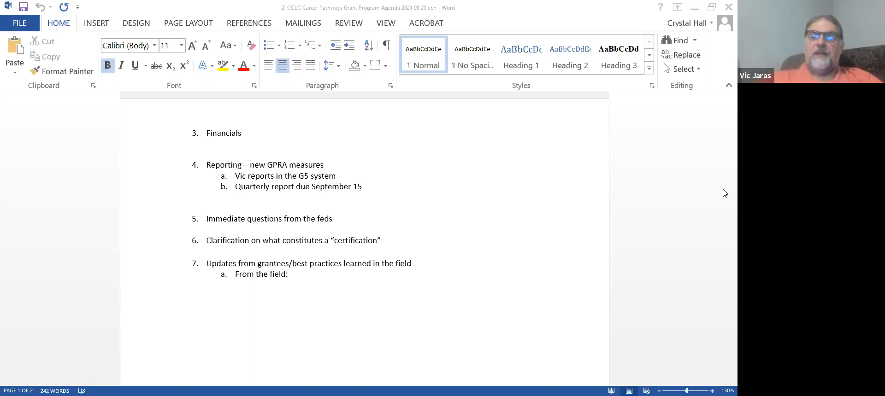
mouse_move(725, 191)
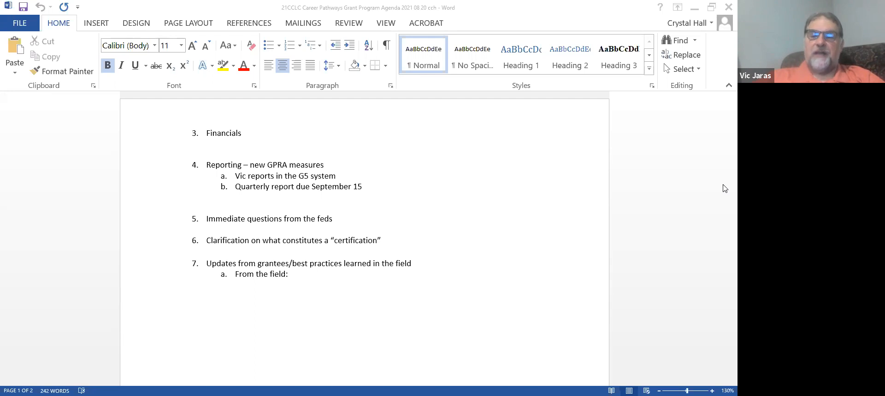
mouse_move(726, 218)
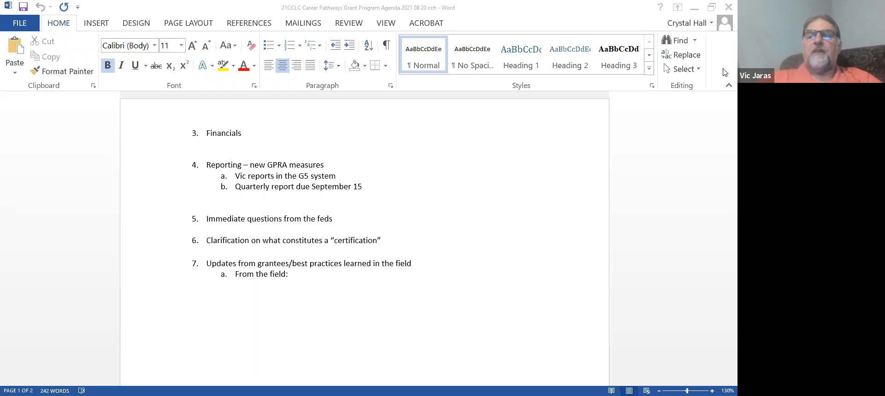
mouse_move(492, 105)
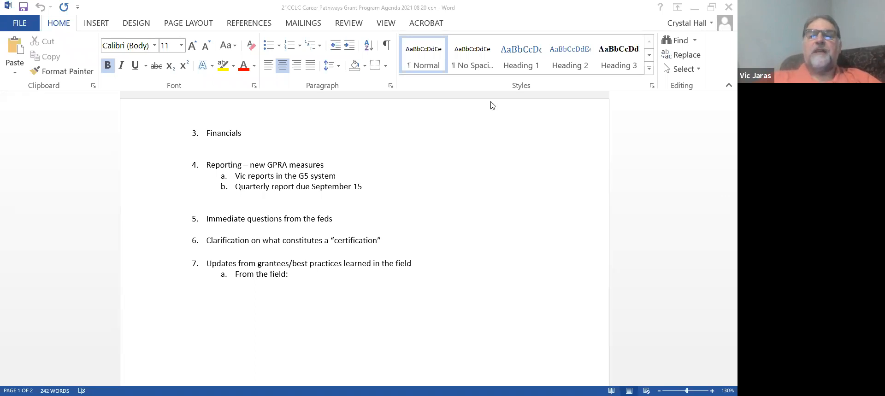
mouse_move(435, 125)
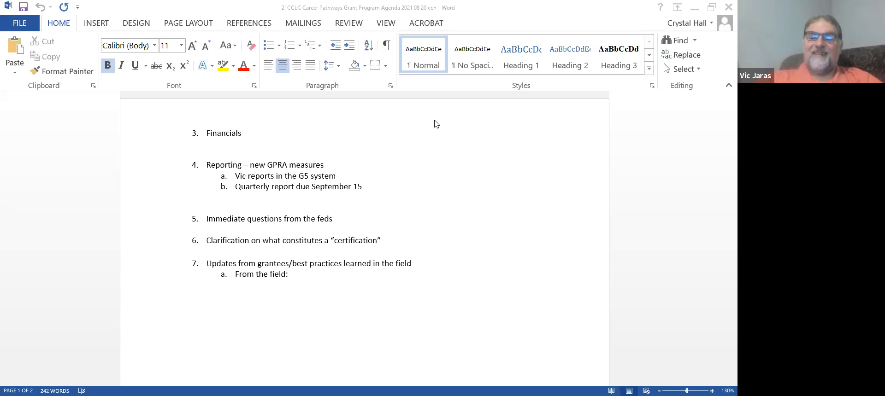
mouse_move(698, 57)
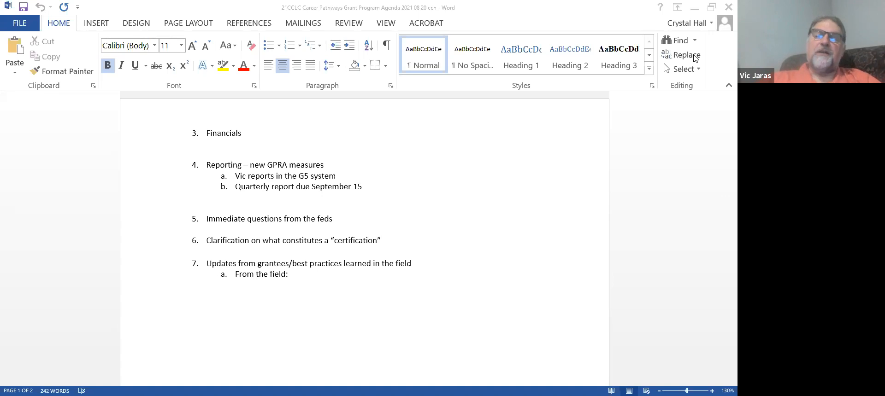
mouse_move(485, 185)
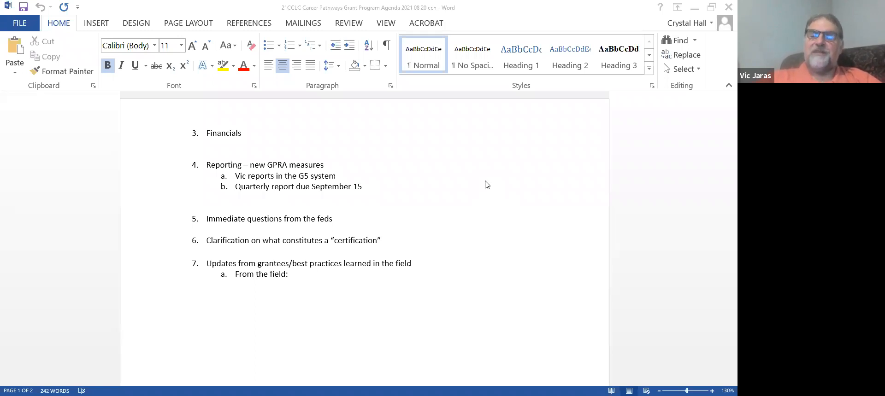
mouse_move(595, 110)
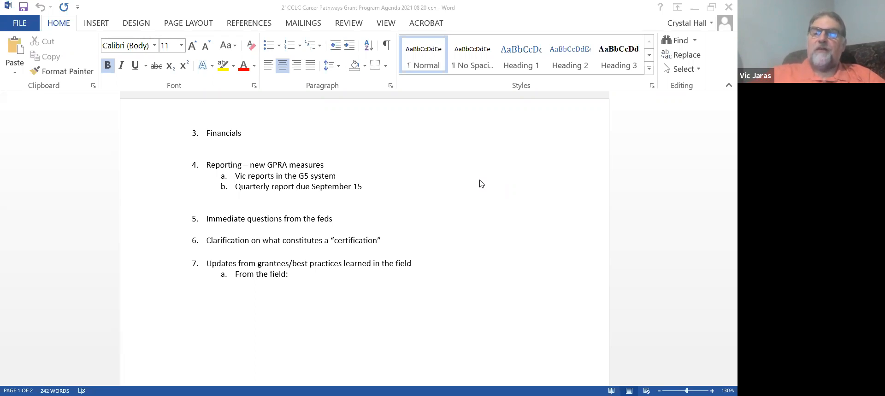
mouse_move(154, 257)
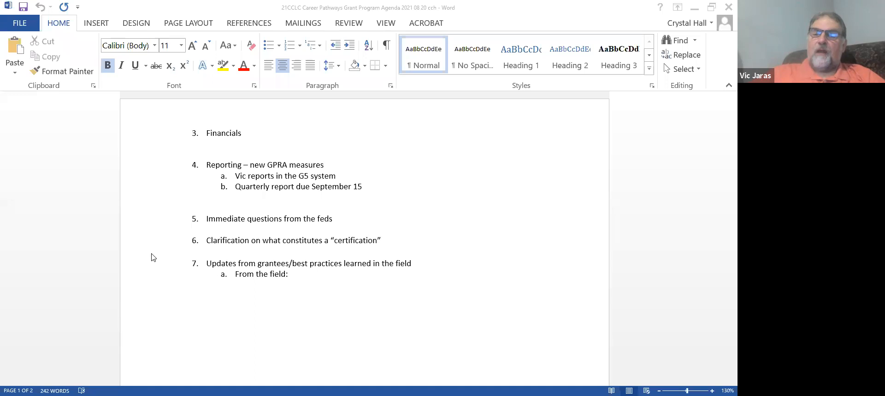
mouse_move(468, 205)
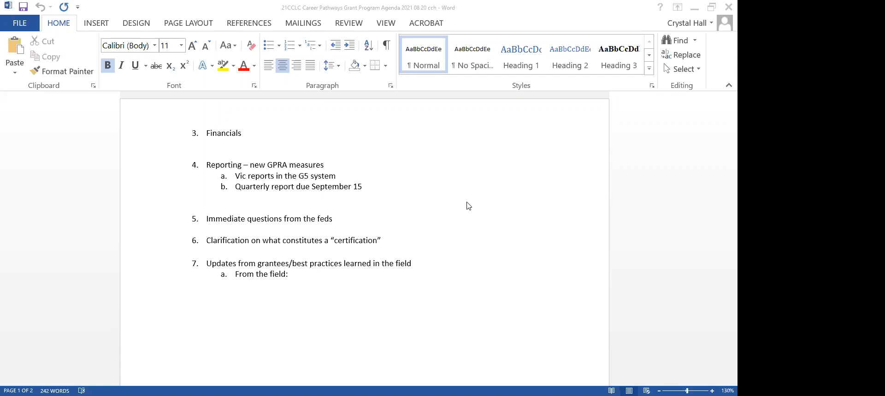
mouse_move(371, 28)
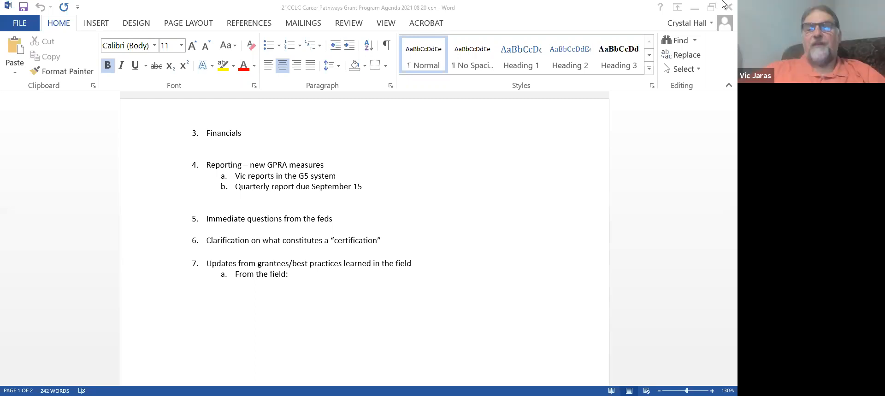
mouse_move(723, 6)
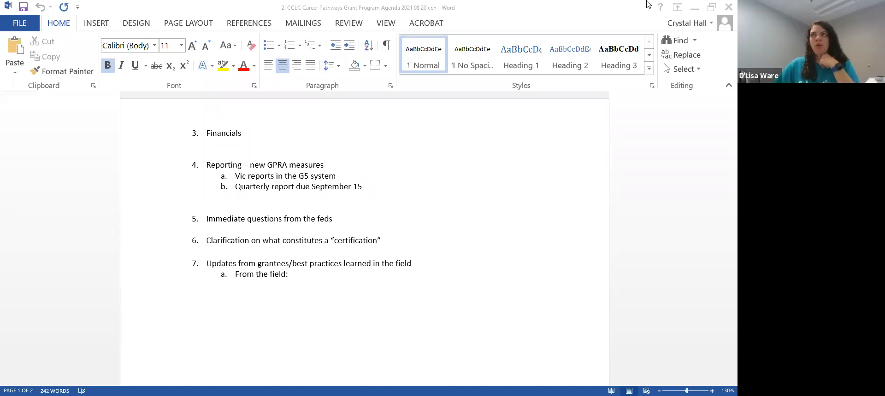
mouse_move(578, 200)
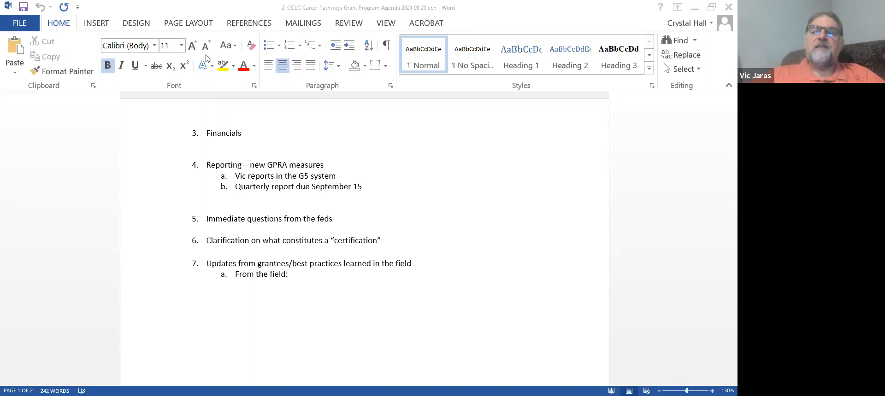
mouse_move(137, 30)
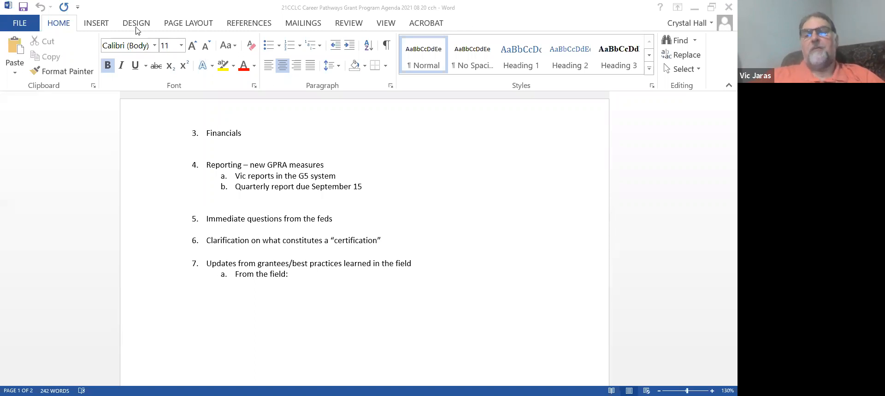
mouse_move(351, 91)
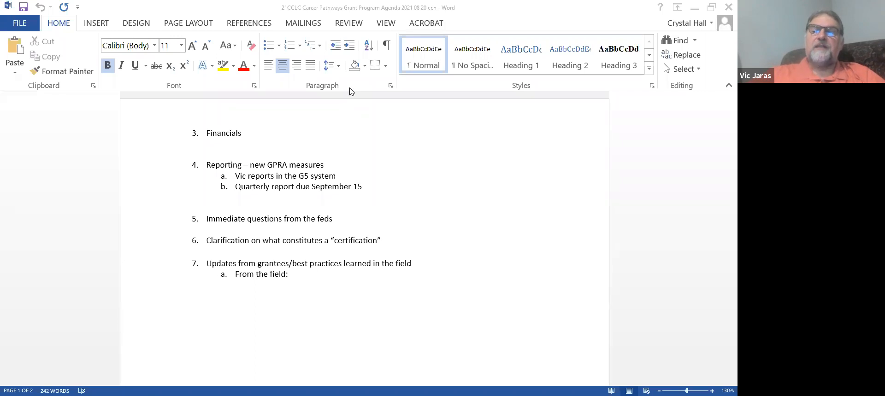
mouse_move(693, 4)
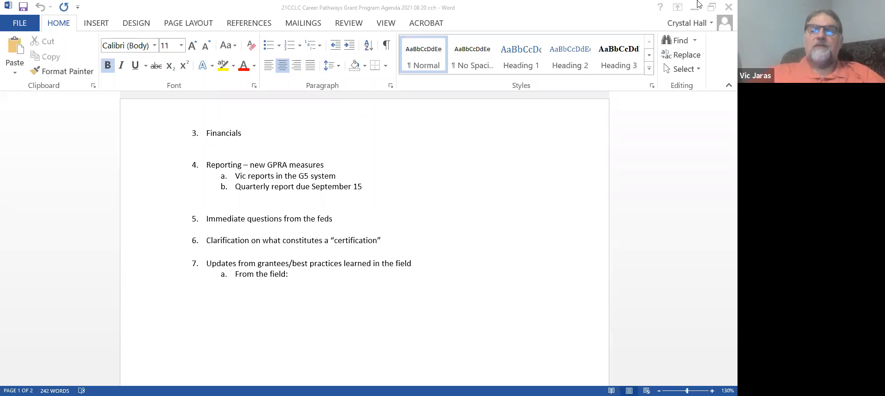
mouse_move(693, 8)
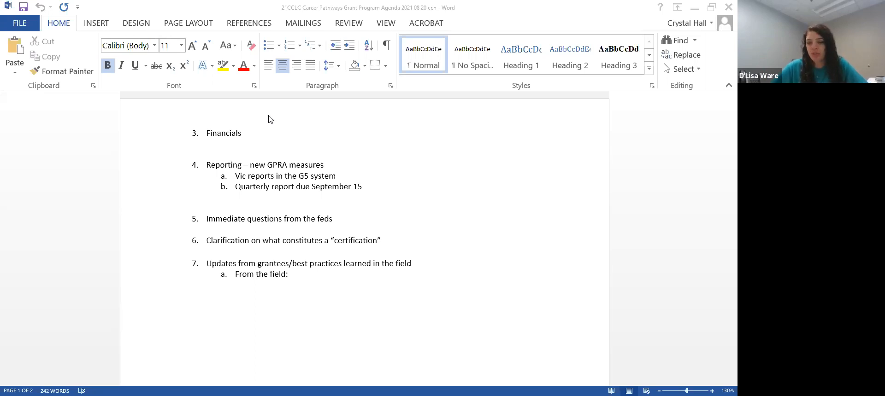
mouse_move(609, 246)
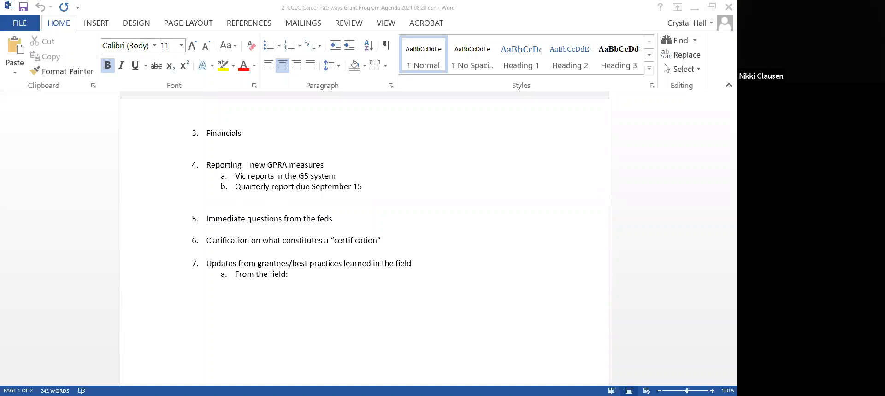
mouse_move(490, 133)
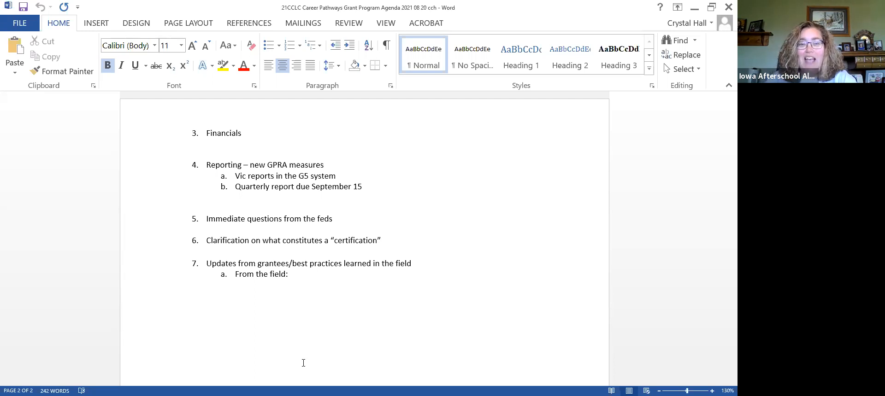
mouse_move(254, 98)
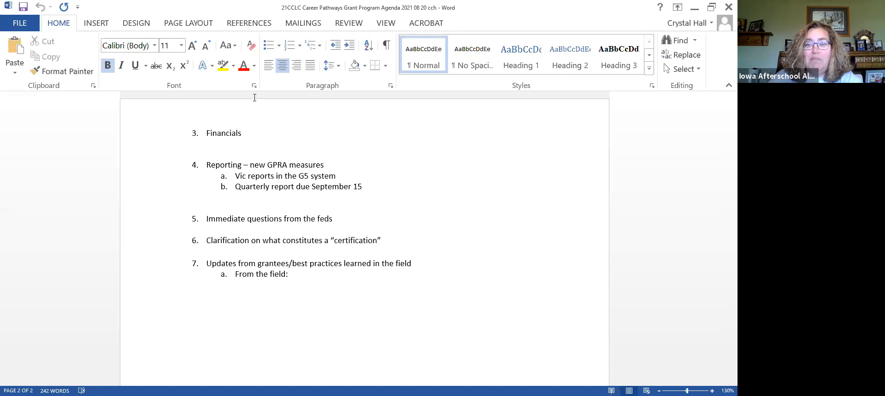